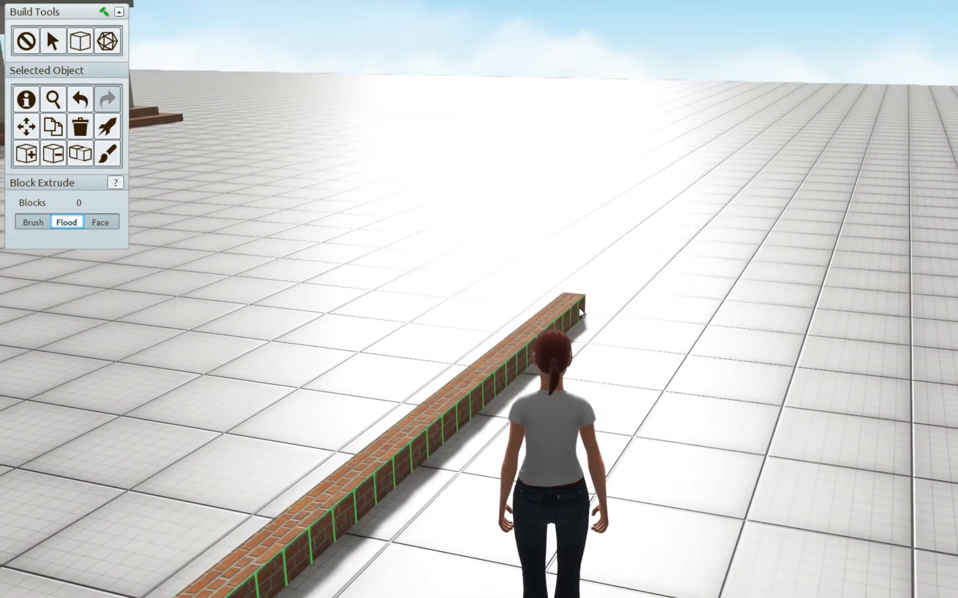
- Extrude the single row of red bricks upward into a tall brick wall
click(31, 222)
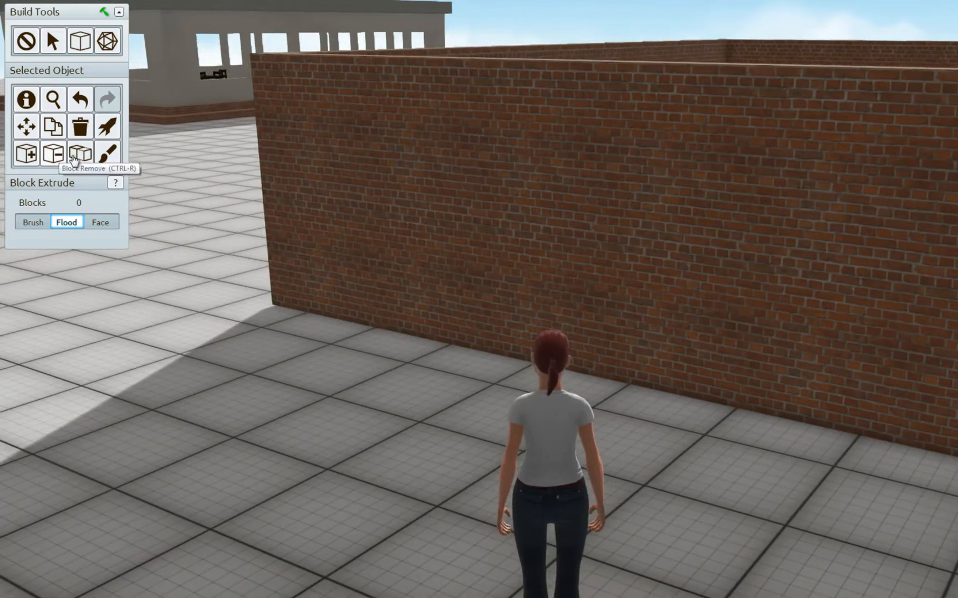
mouse_move(159, 200)
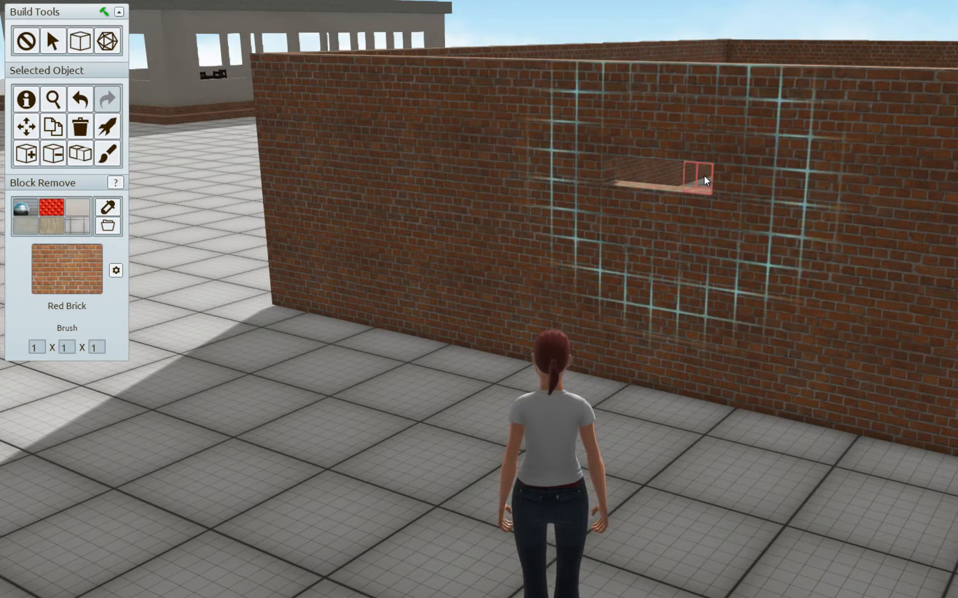
- Remove bricks from the upper wall to form a window-sized rectangular opening
click(74, 155)
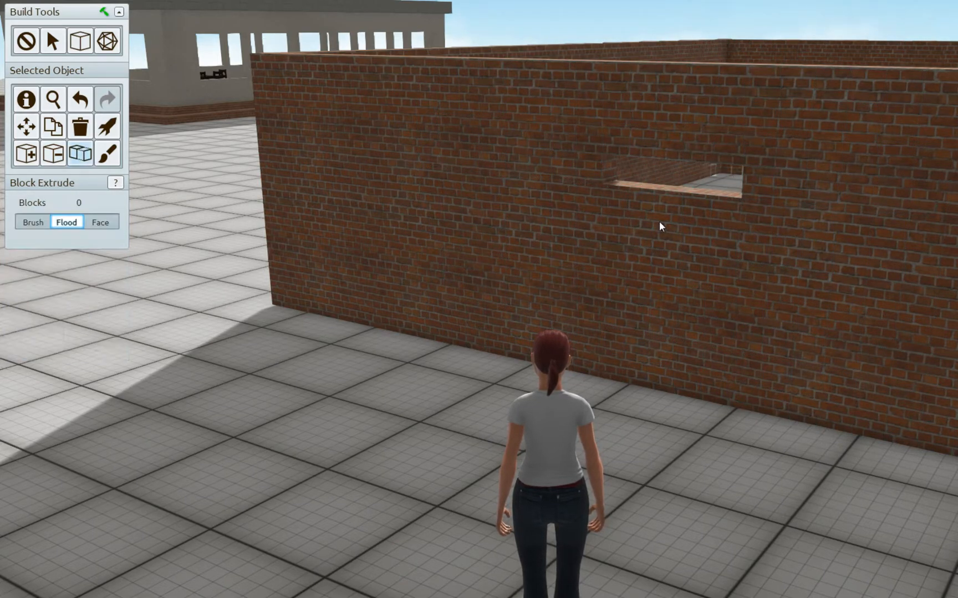
click(661, 227)
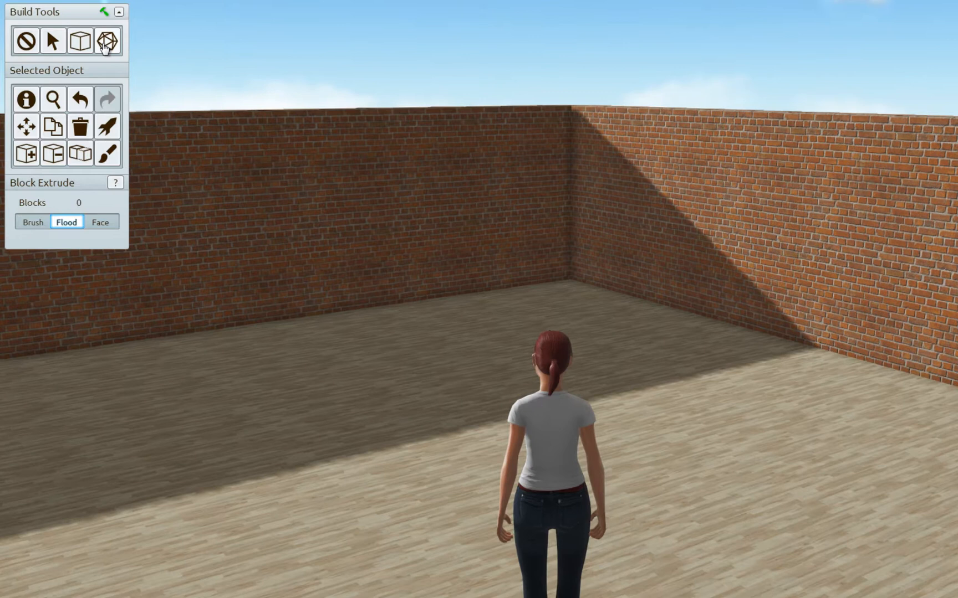
- Place two Chair prefabs side by side against the right-hand brick wall
click(103, 41)
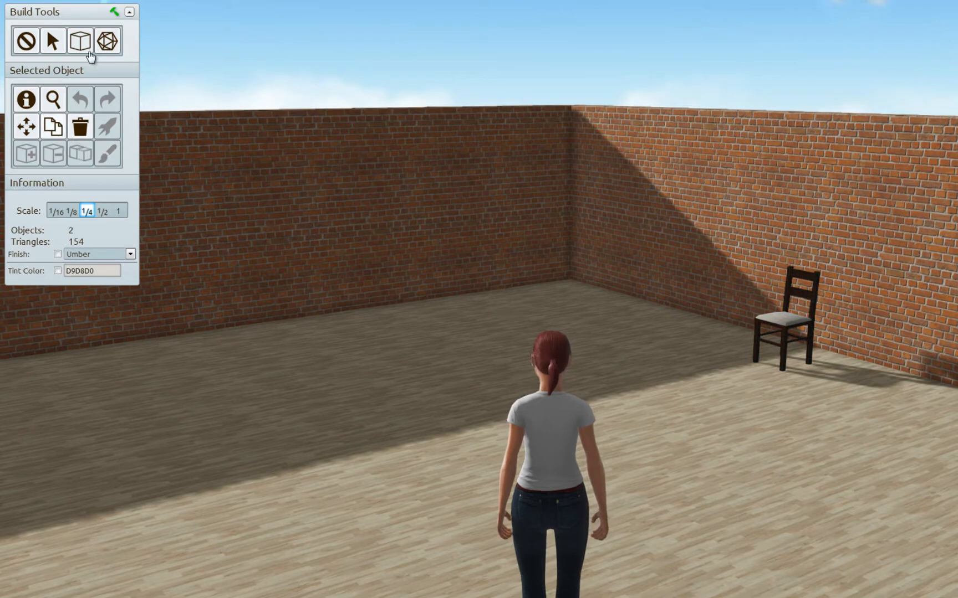
click(80, 39)
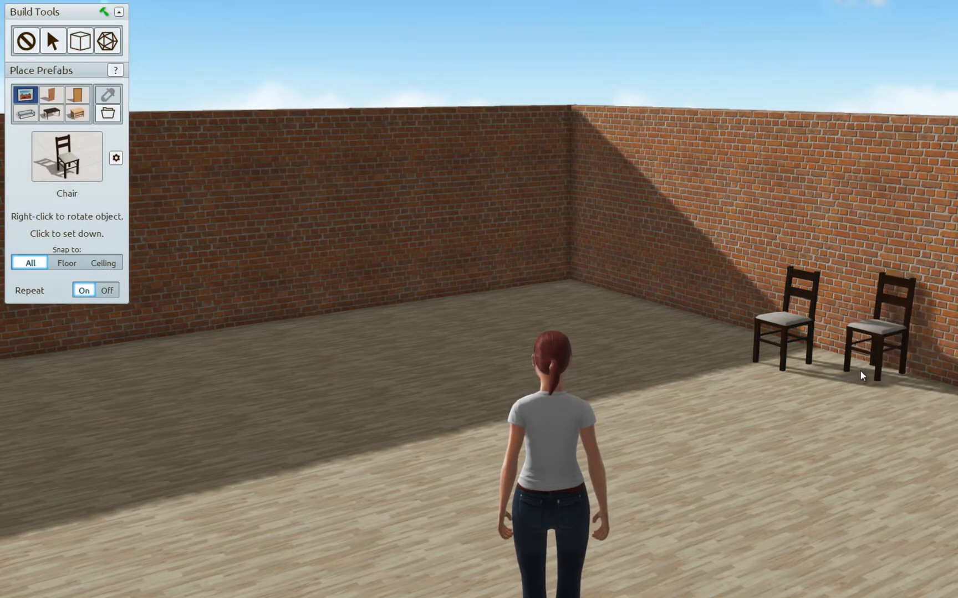
click(863, 377)
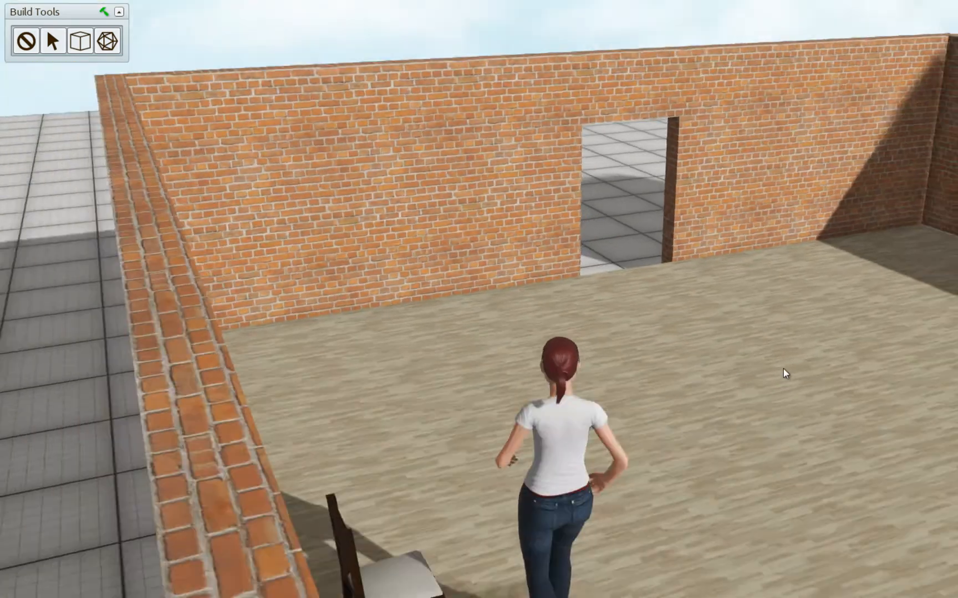
- Start a metal-textured block on the floor and extrude it into a tall pillar
click(80, 40)
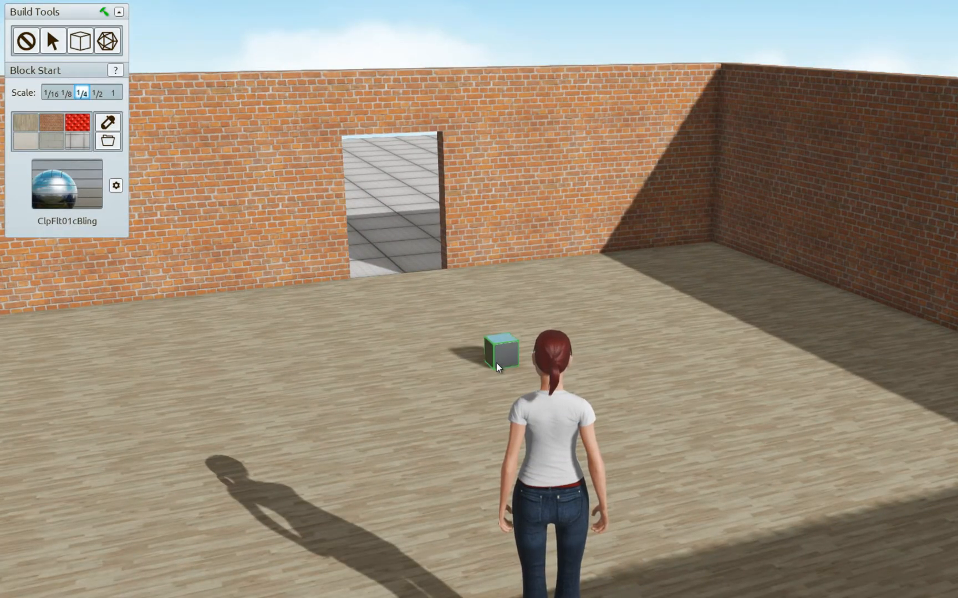
click(499, 366)
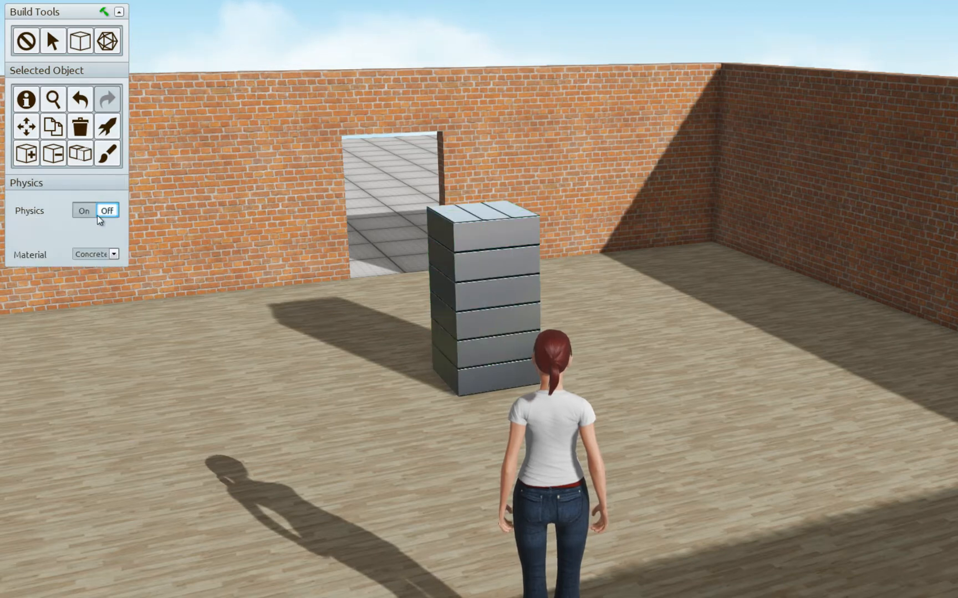
- Give the metal pillar the Ice physics material with physics turned on
click(114, 254)
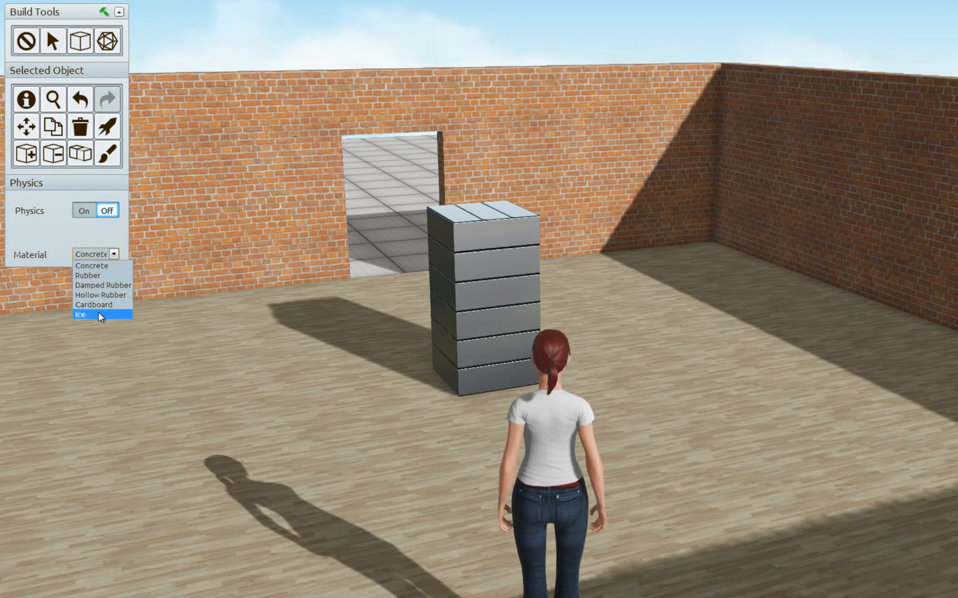
click(80, 315)
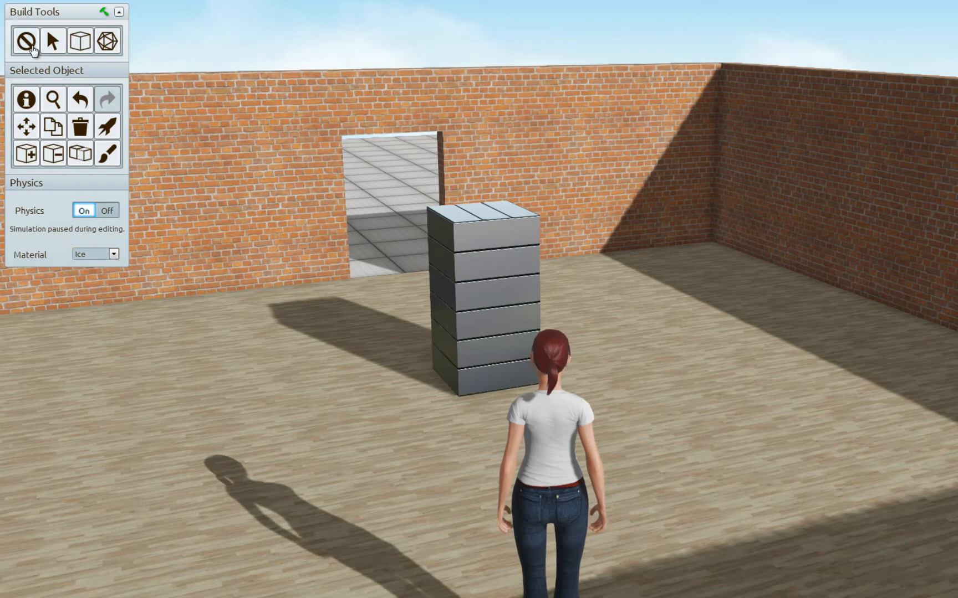